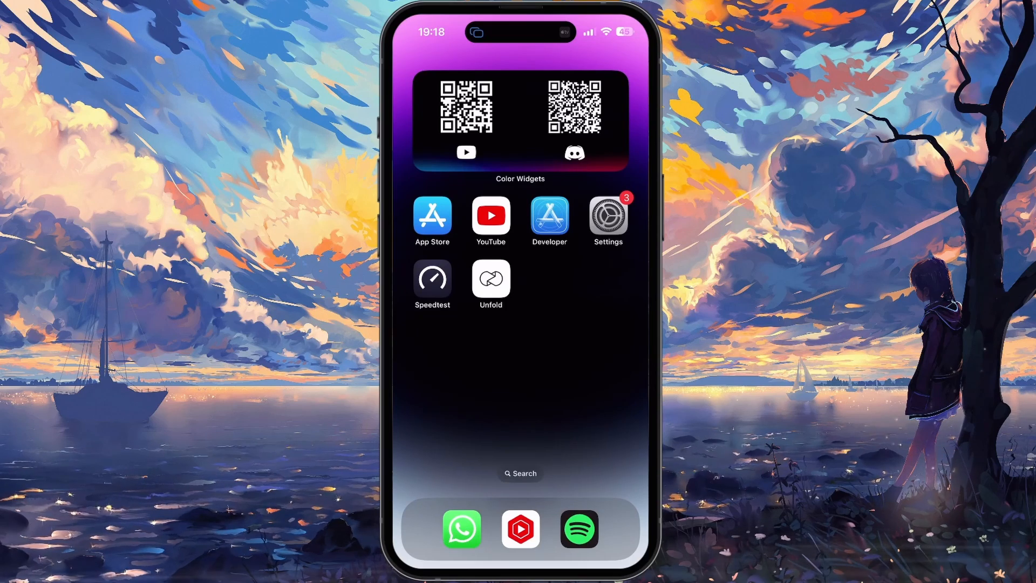
Go from the home screen into Settings and reach the Mobile Service page.
left_click(607, 215)
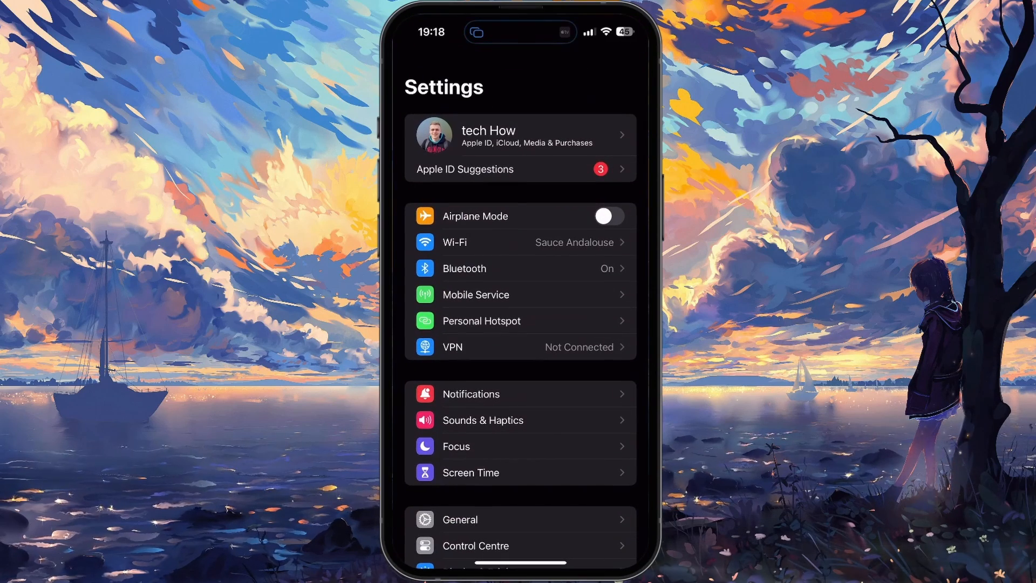
scroll("down", 3)
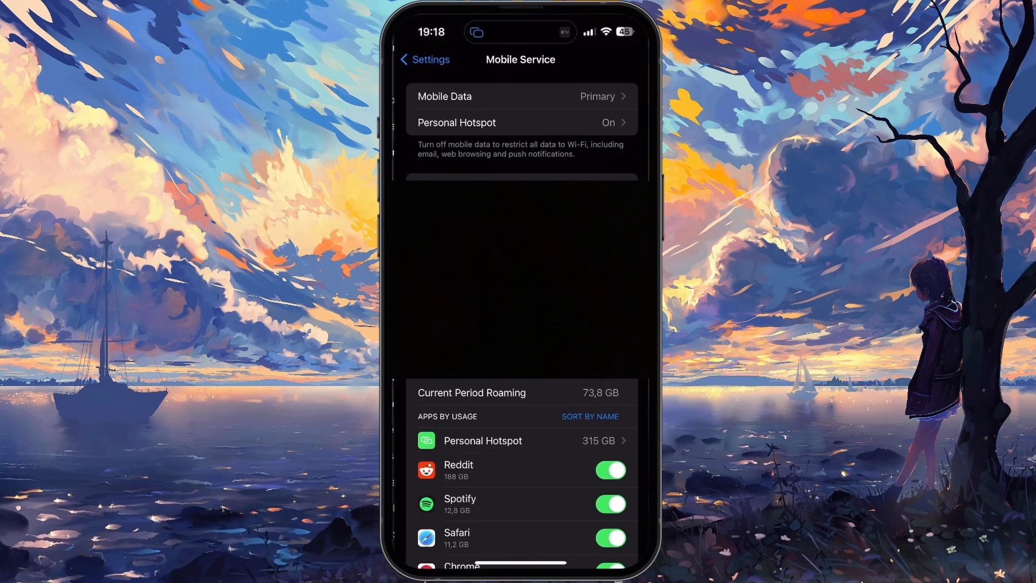
Enter the POST line's Mobile Data Network page with its APN and MMS fields.
scroll("down", 3)
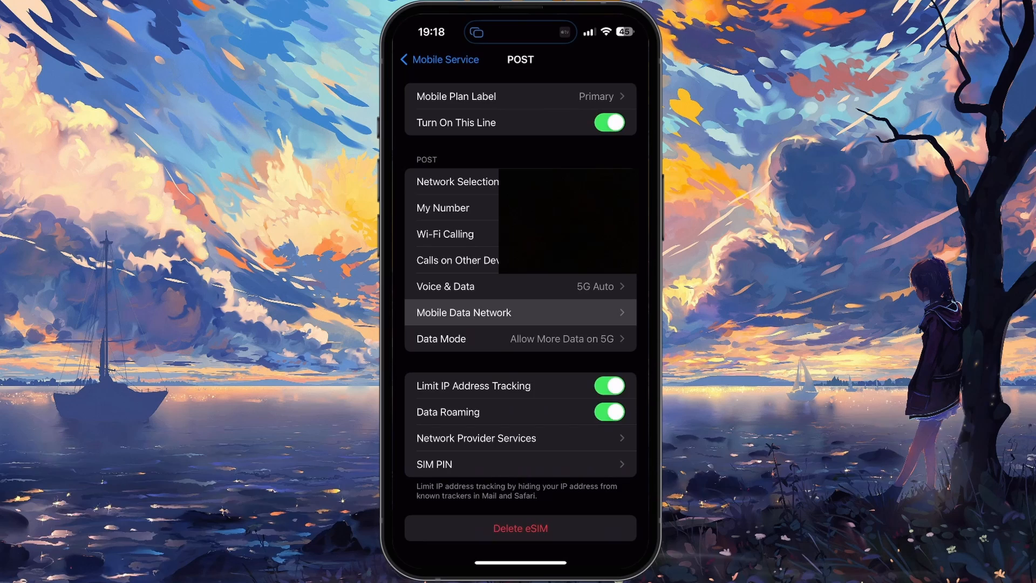
left_click(463, 312)
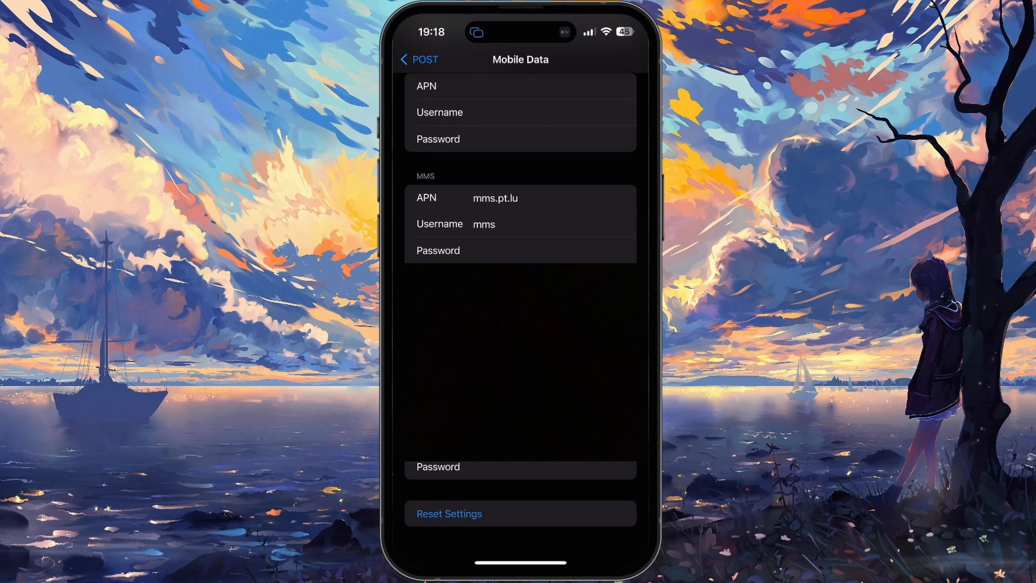
Go back to the main Settings list and scroll through it.
left_click(418, 60)
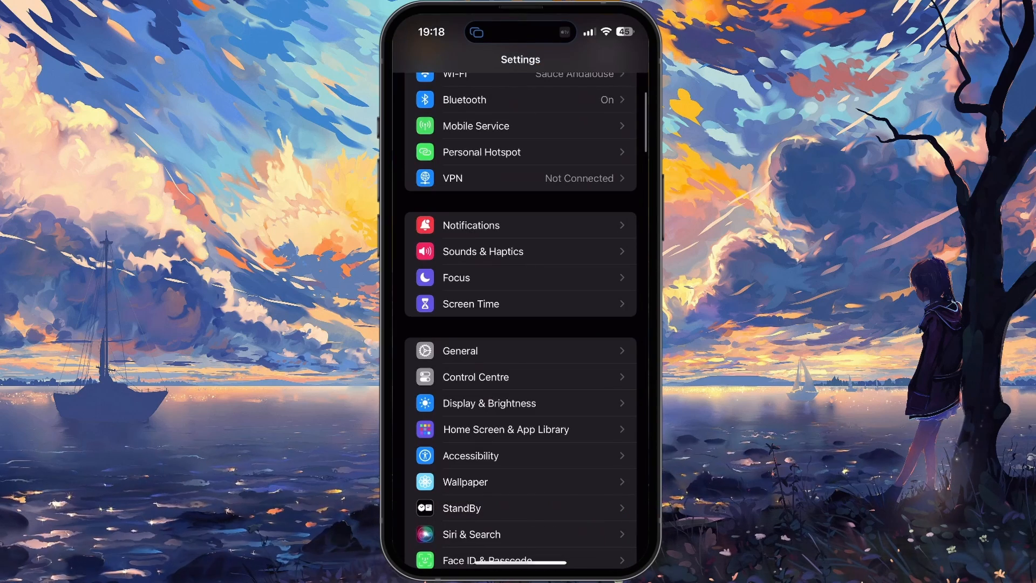
scroll("down", 3)
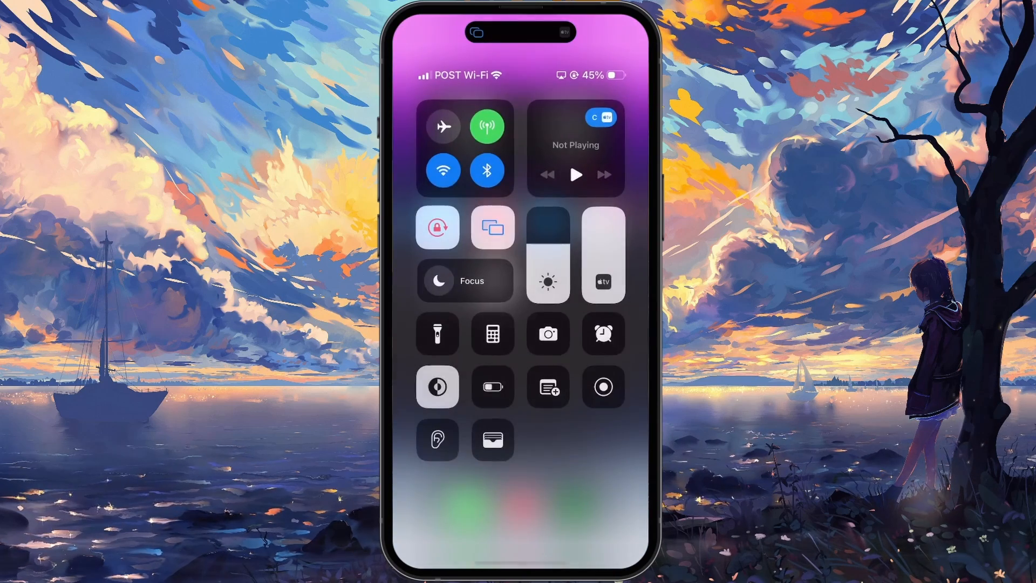
Expand the Control Centre connectivity panel showing Mobile Data on and Wi-Fi connected.
left_click(464, 149)
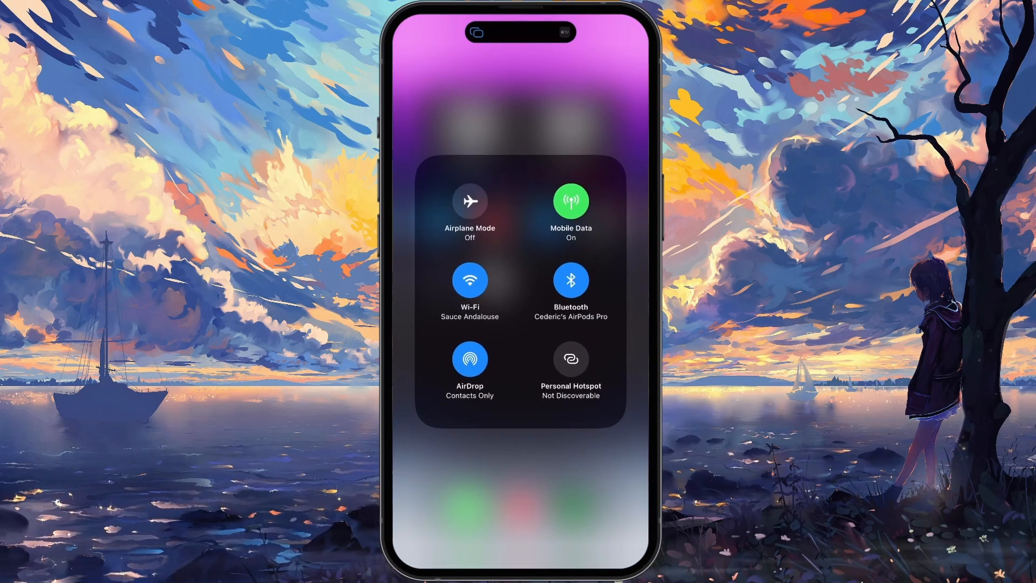